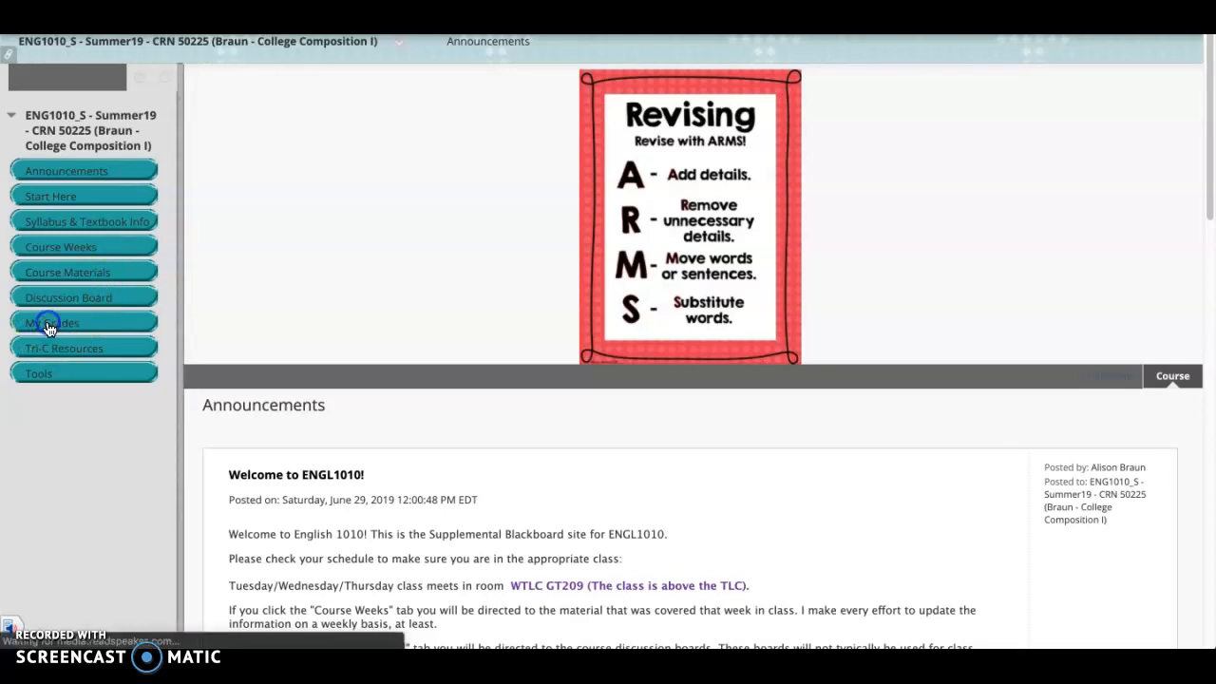
- Open My Grades for the ENG1010 course from the course menu
click(52, 321)
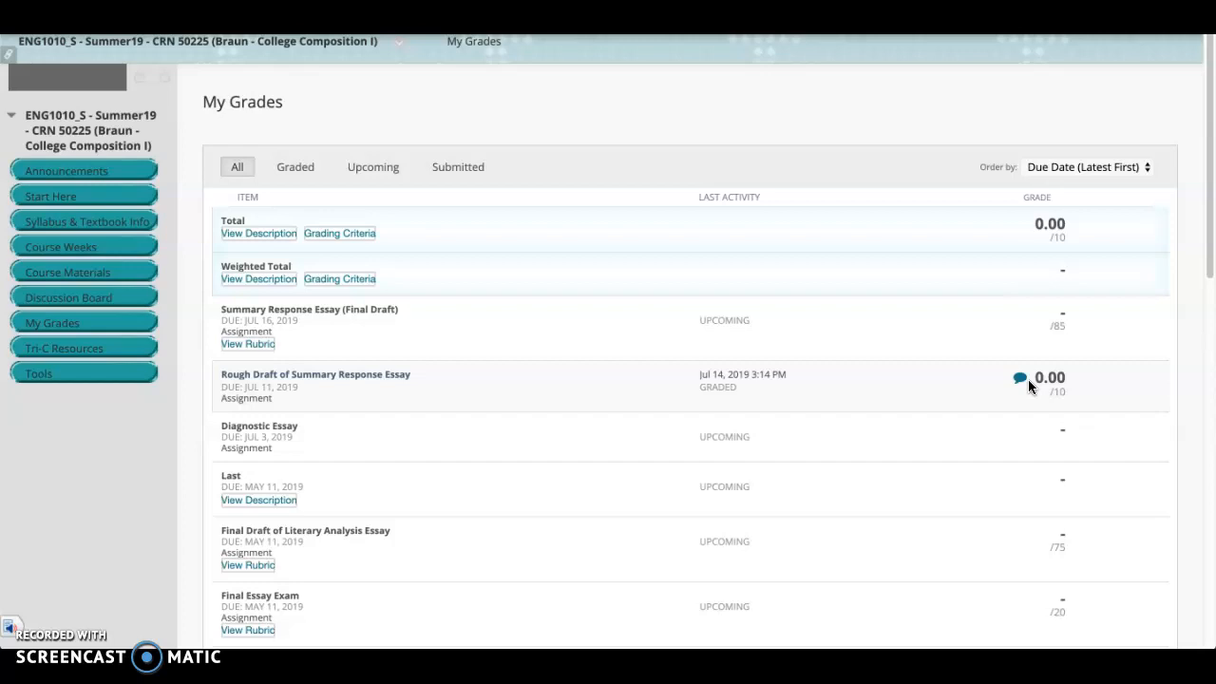
- Open the instructor's general feedback popup for the Rough Draft of Summary Response Essay
click(1019, 378)
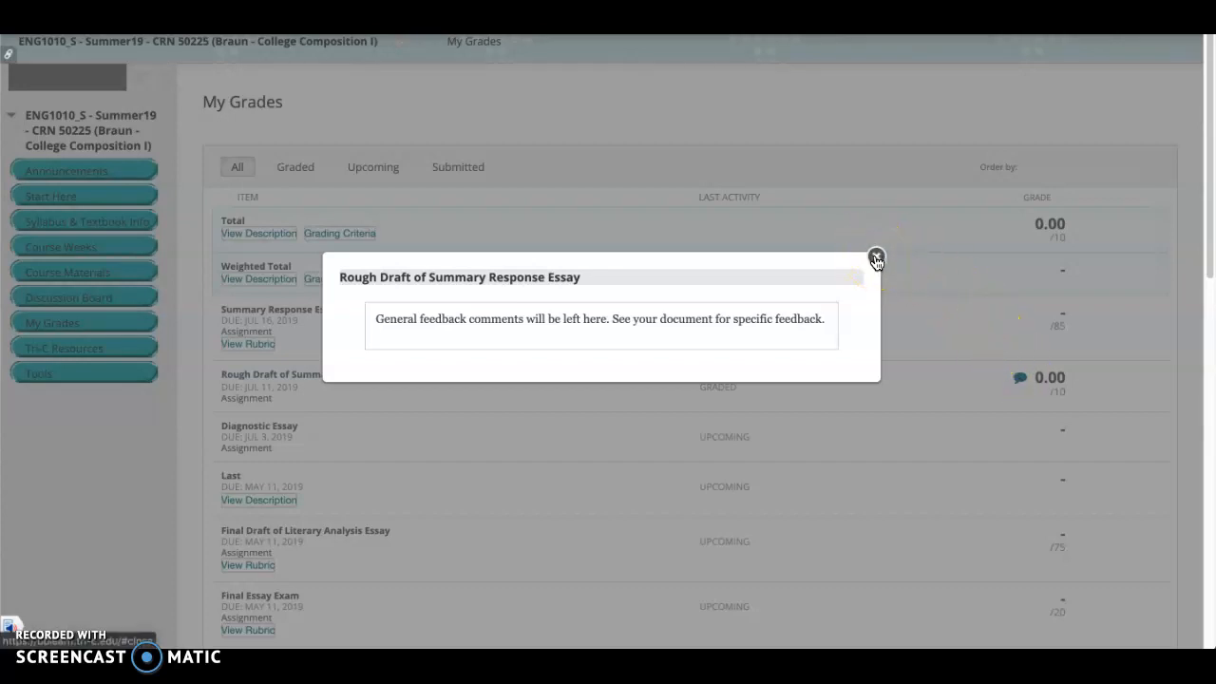
- Close the Rough Draft feedback popup to reveal the My Grades list
click(875, 257)
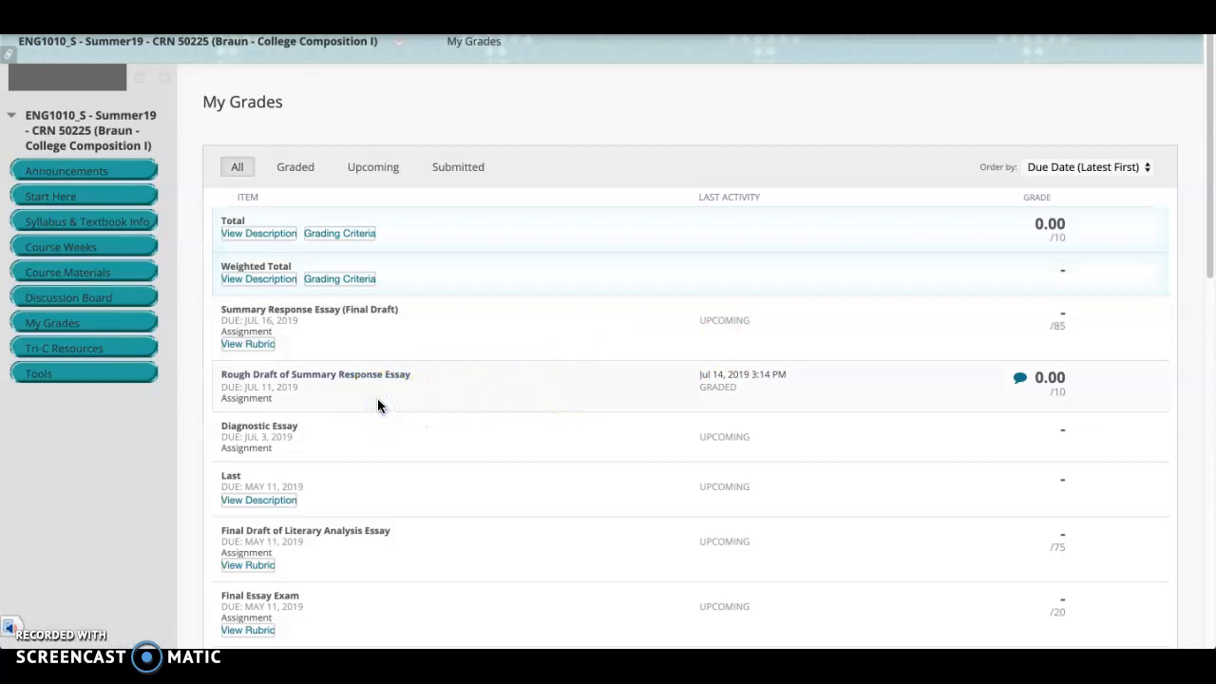
mouse_move(264, 384)
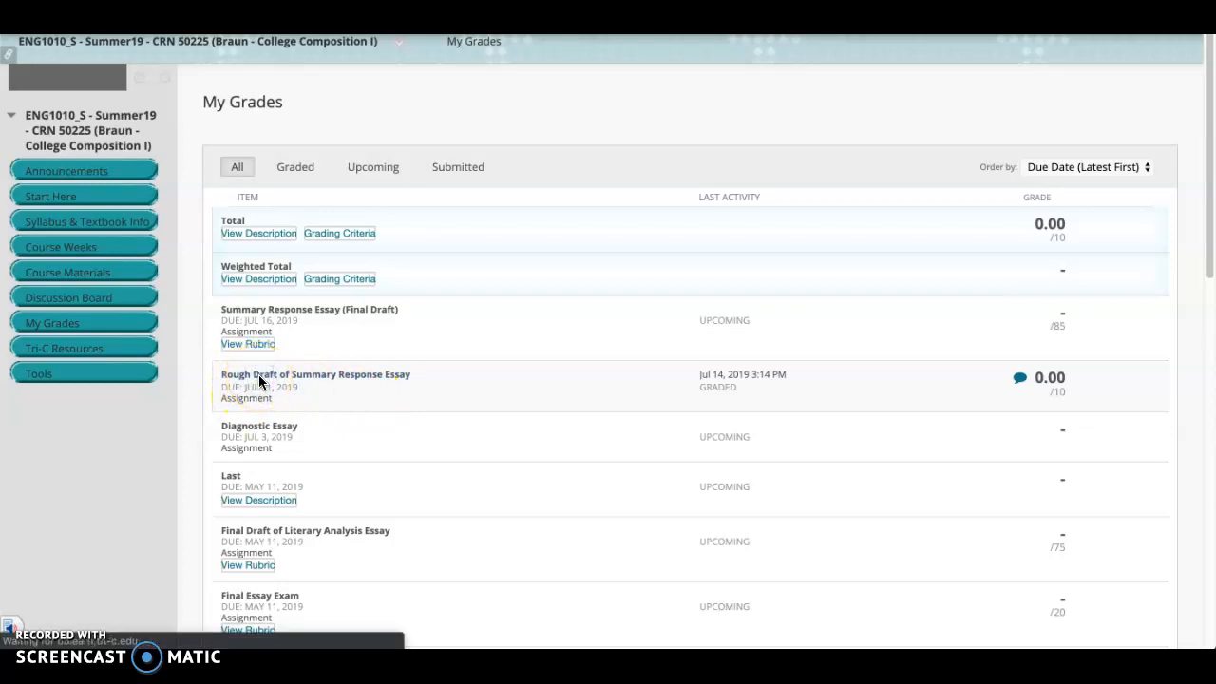
- Open the Rough Draft submission and show the inline 'wrong assignment submitted' comment
click(314, 374)
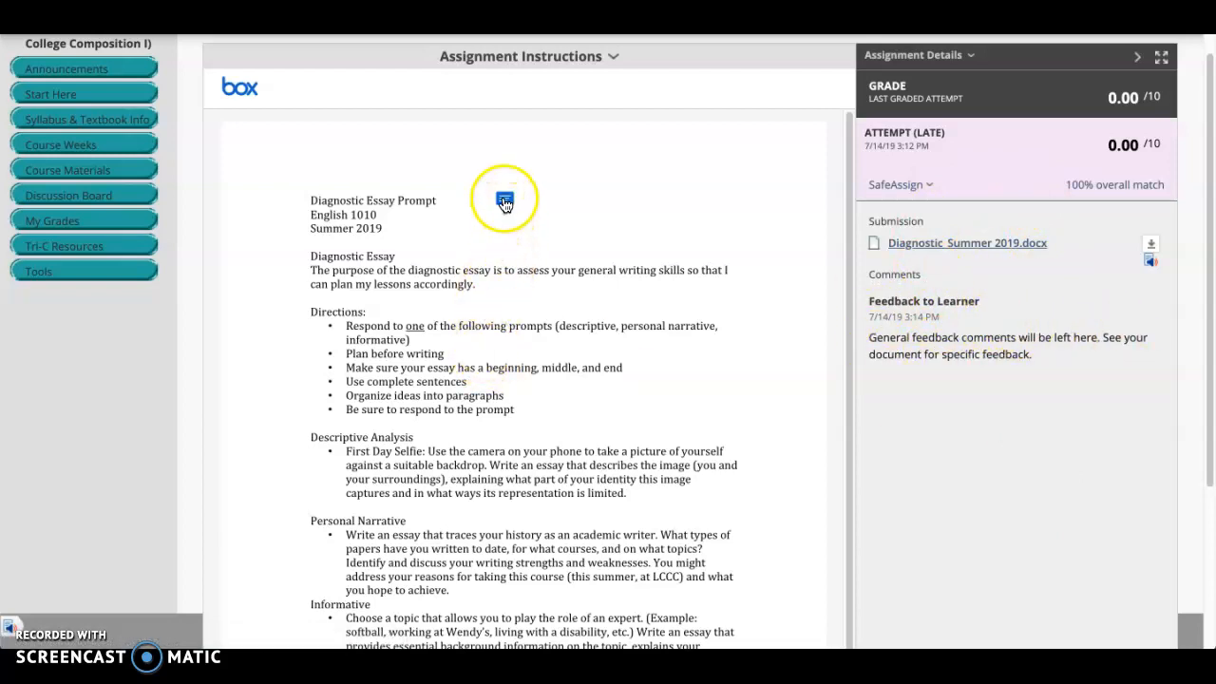
click(504, 199)
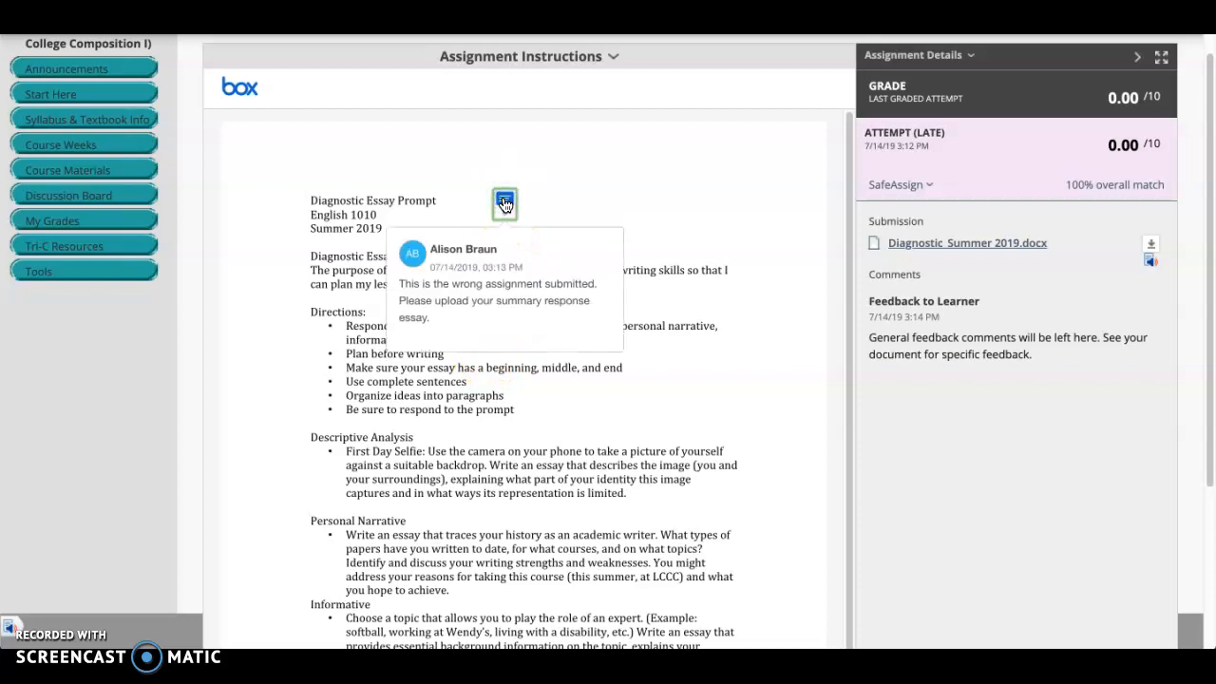